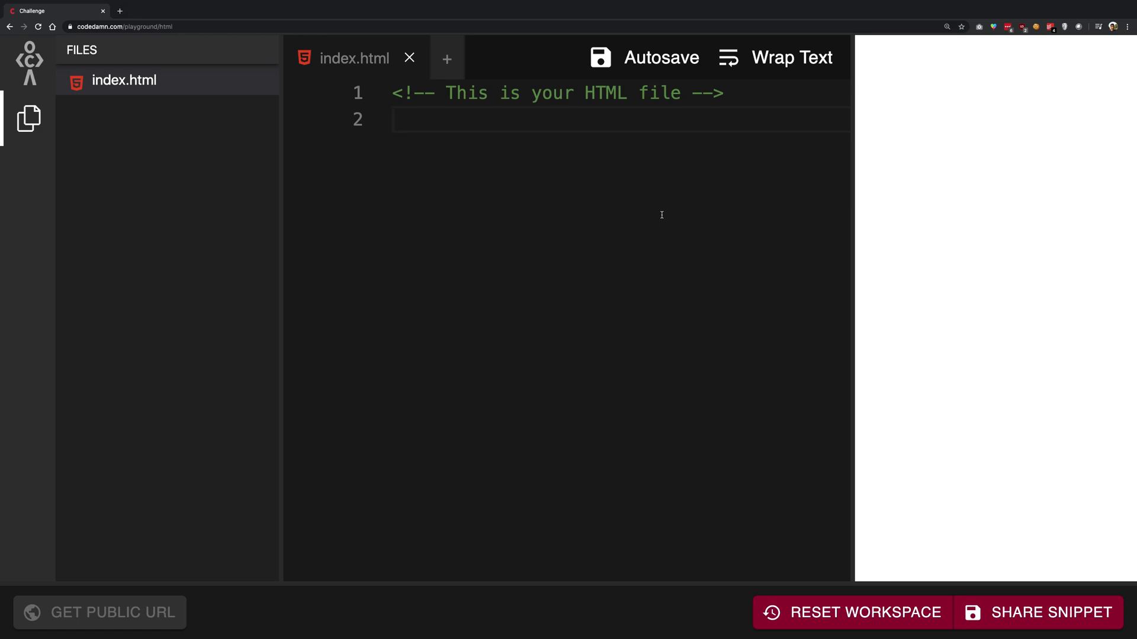
mouse_move(304, 219)
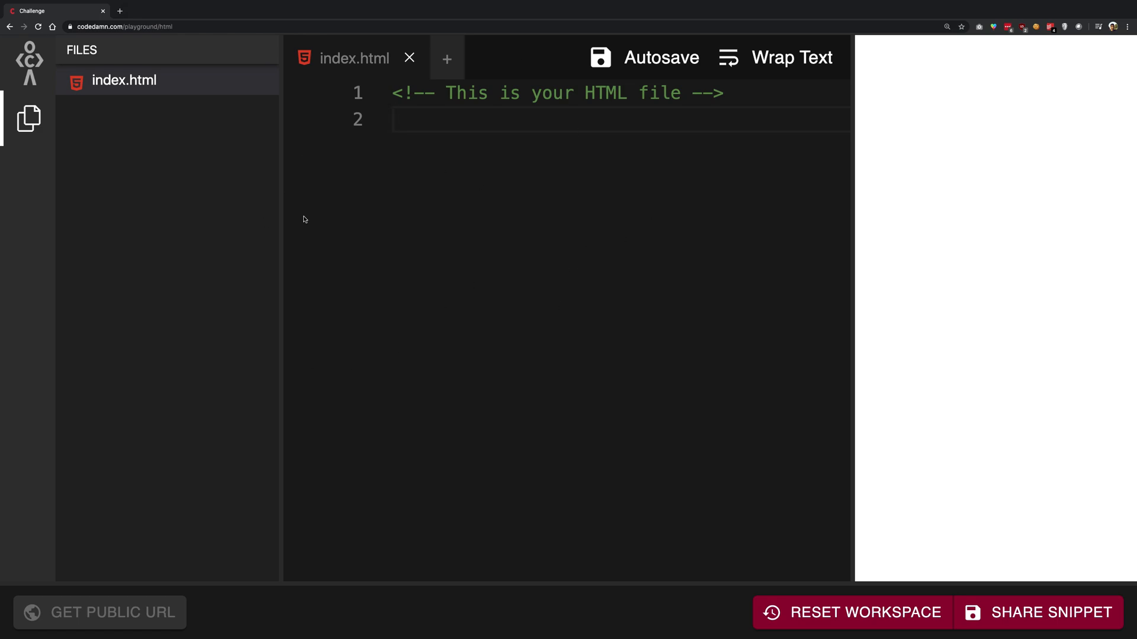
Step: Bring up DevTools on the playground page to inspect its head markup
key("f12")
type("<style>")
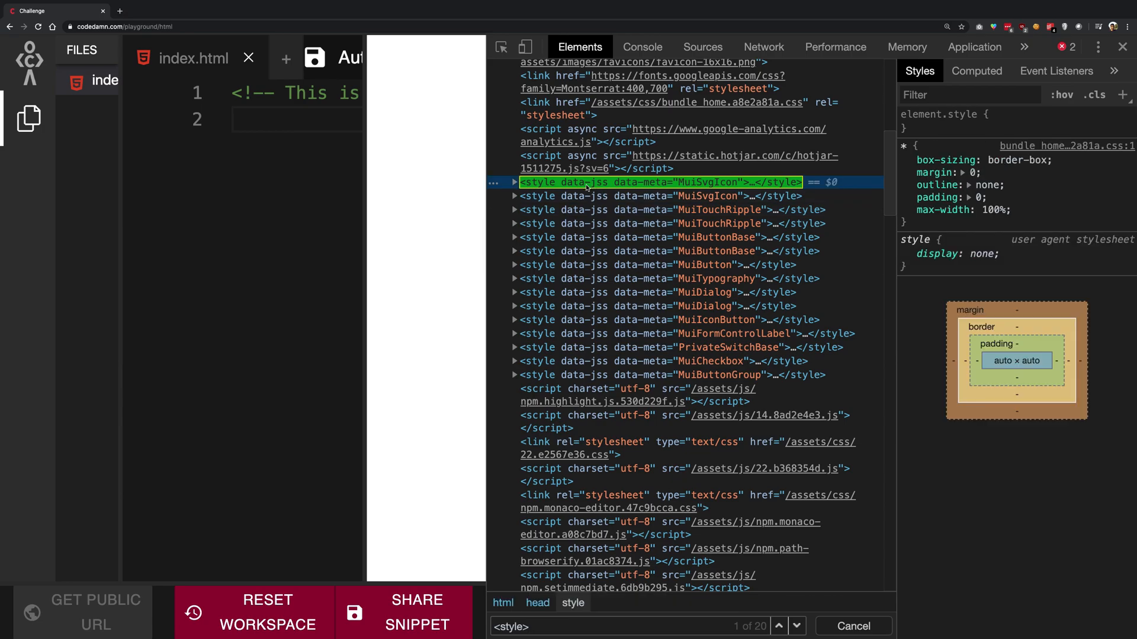
mouse_move(571, 278)
type("link")
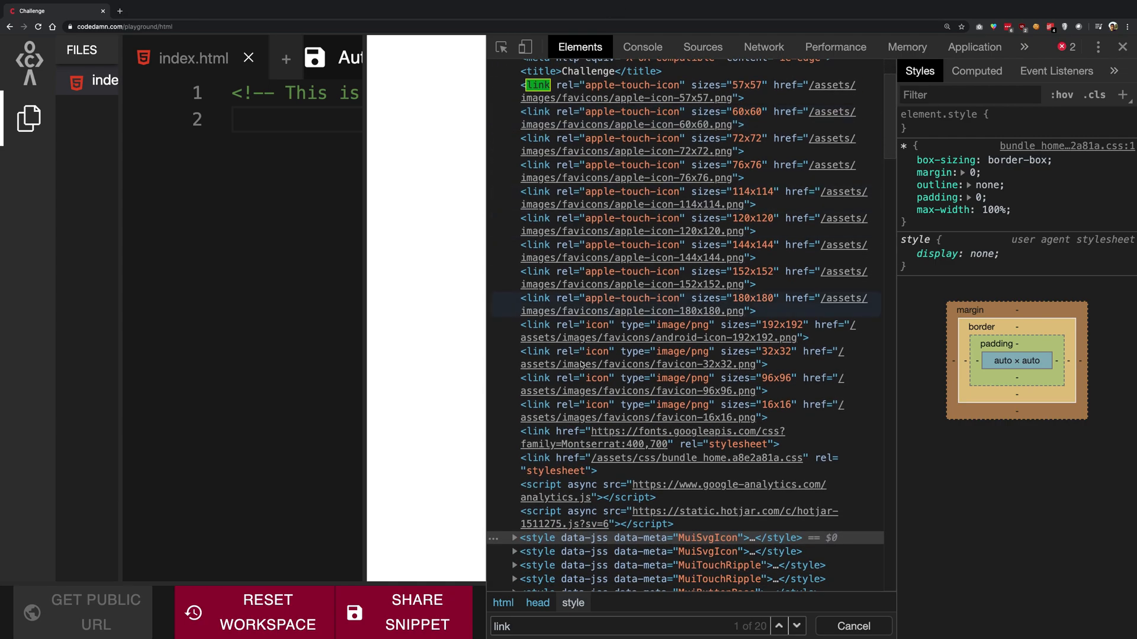
Step: Step through the link matches to the bundle_home CSS link and remove it
scroll("down", 3)
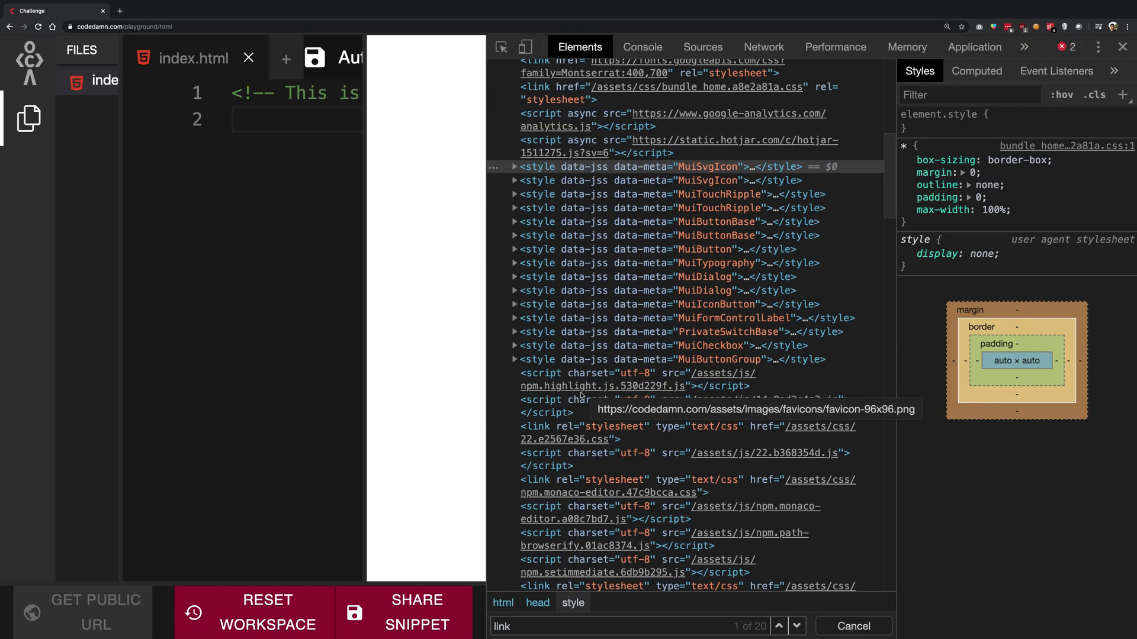
left_click(779, 626)
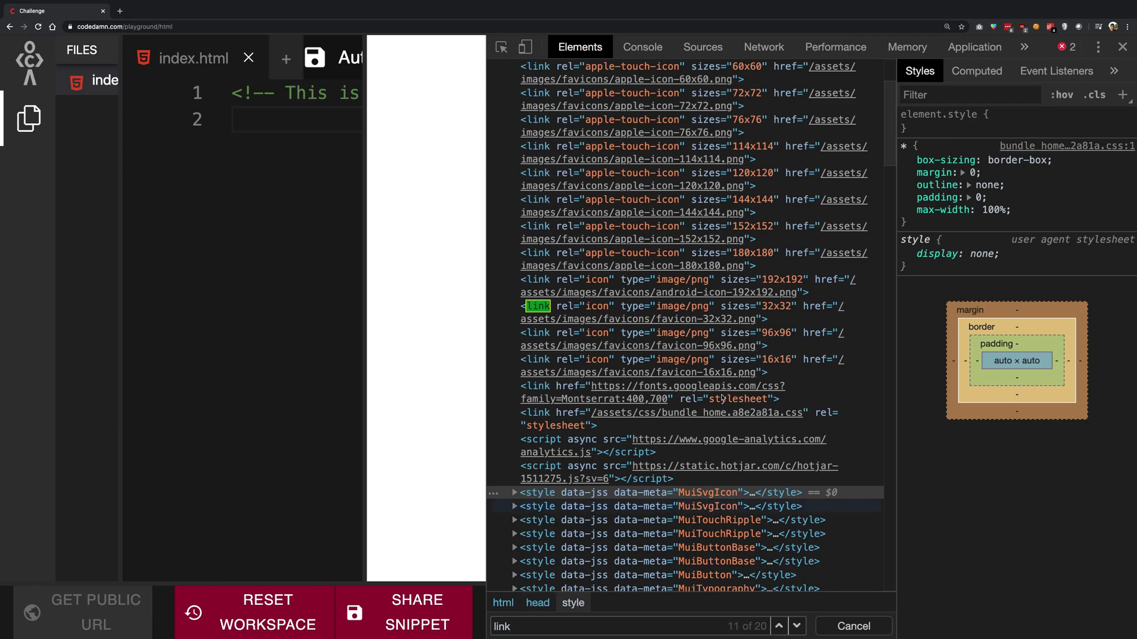
left_click(779, 626)
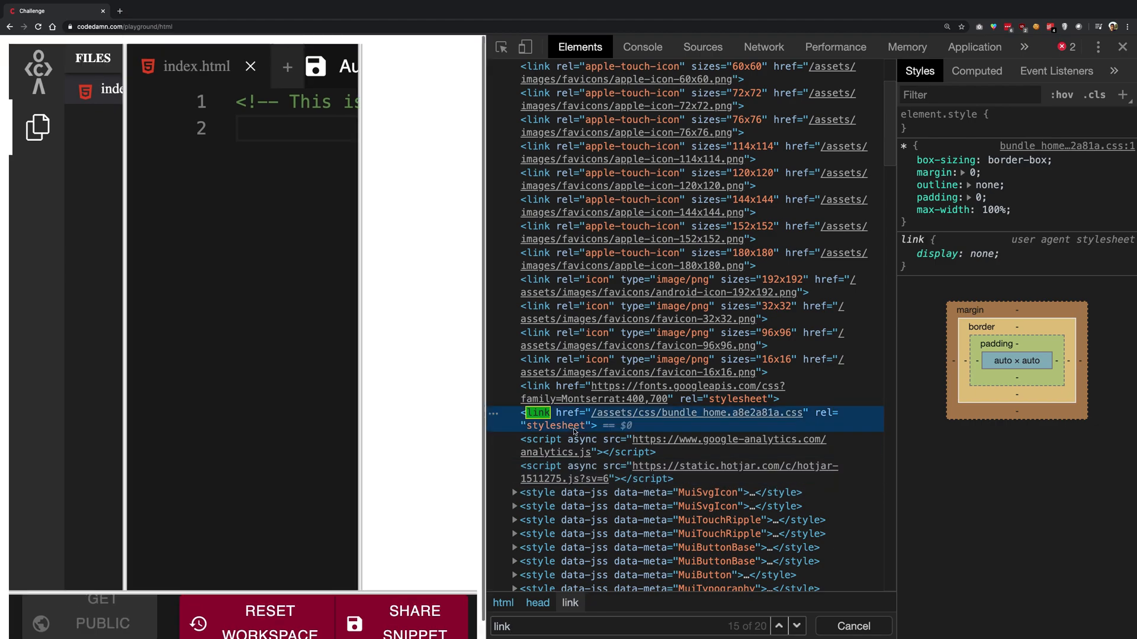
left_click(540, 412)
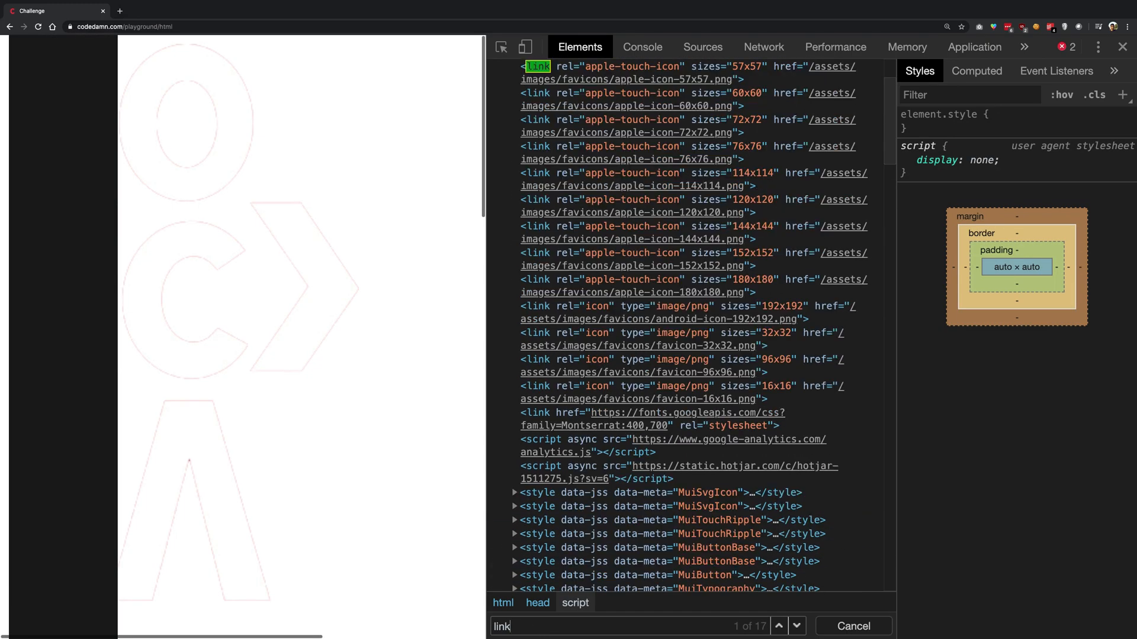
Step: Find and delete another stylesheet link, leaving 16 link matches
left_click(779, 626)
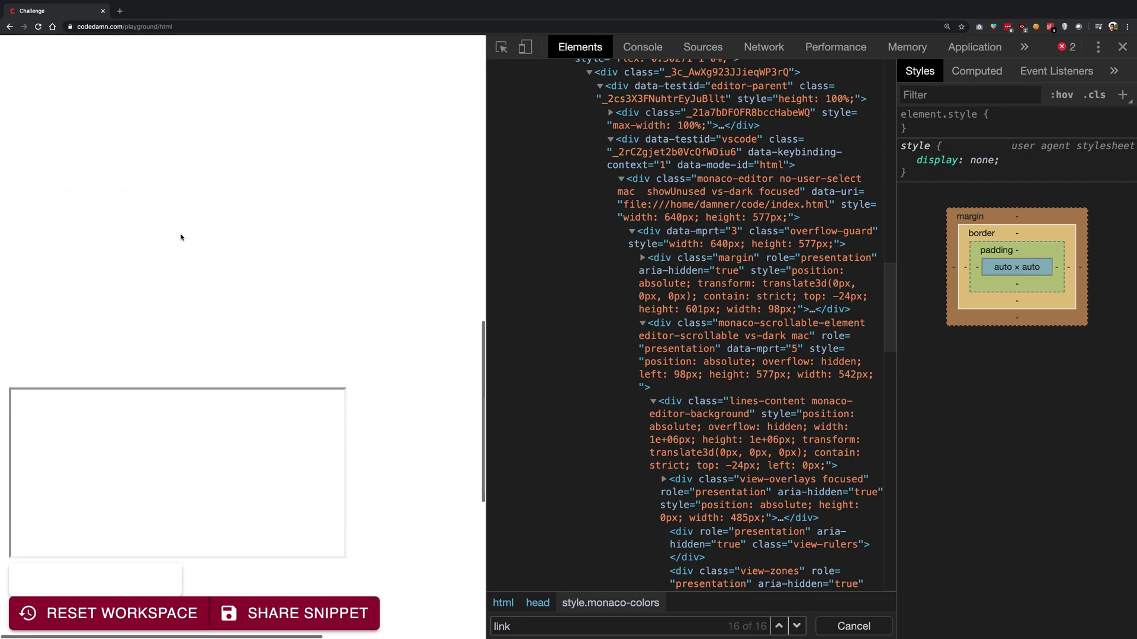
scroll("down", 3)
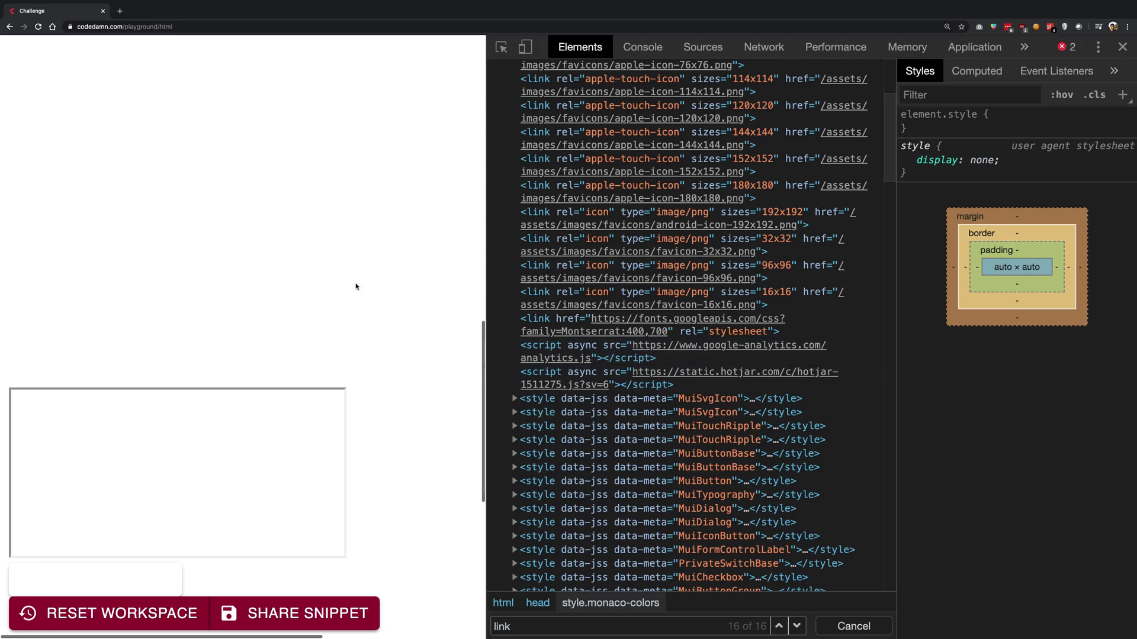